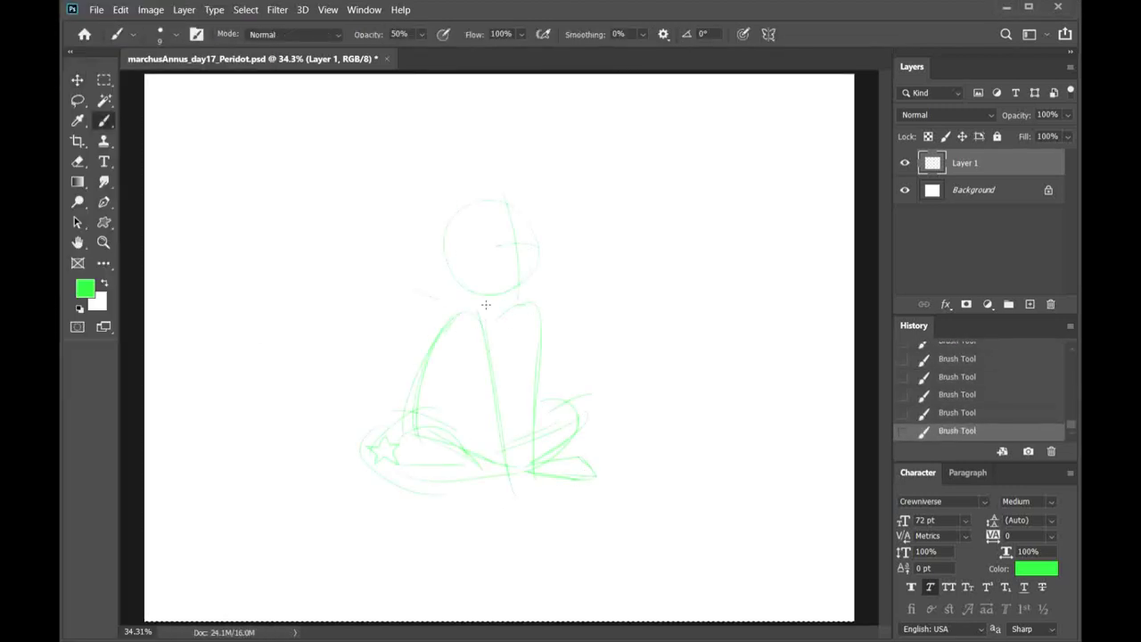
Sketch Peridot's pointed hair, face and seated body in loose green strokes on Layer 1.
left_click_drag(484, 307, 520, 211)
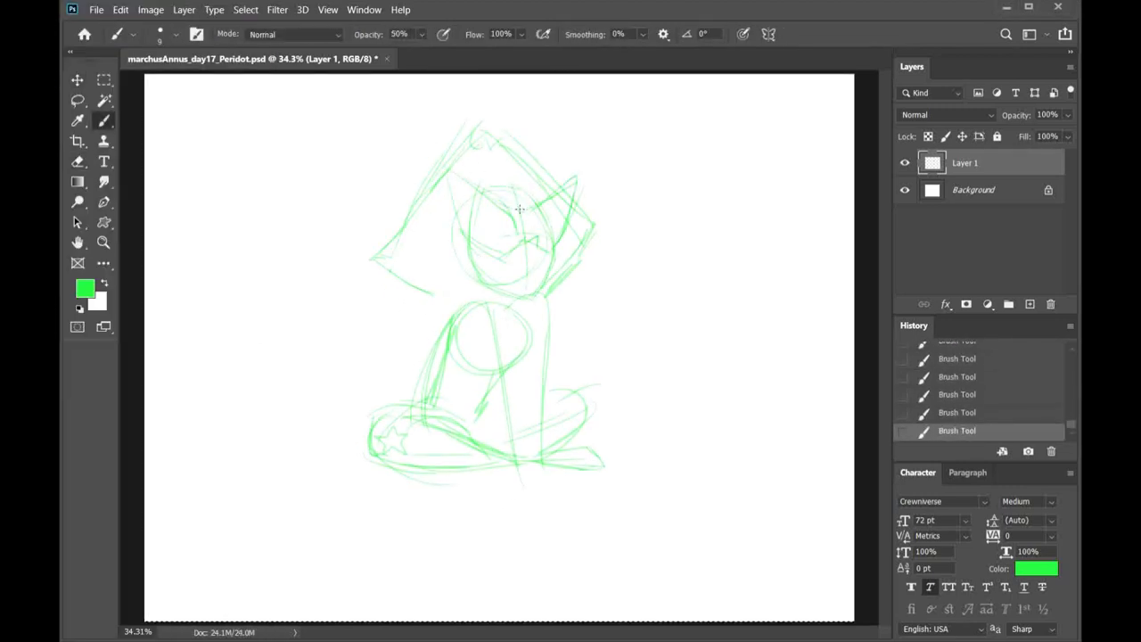
left_click_drag(520, 210, 520, 460)
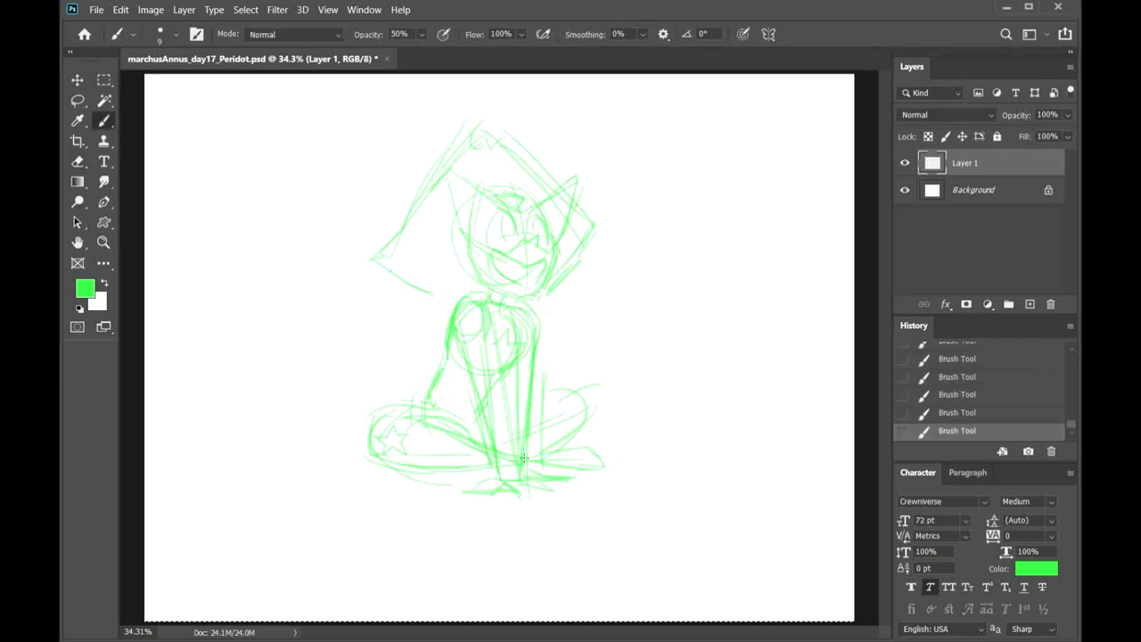
key("ctrl+t")
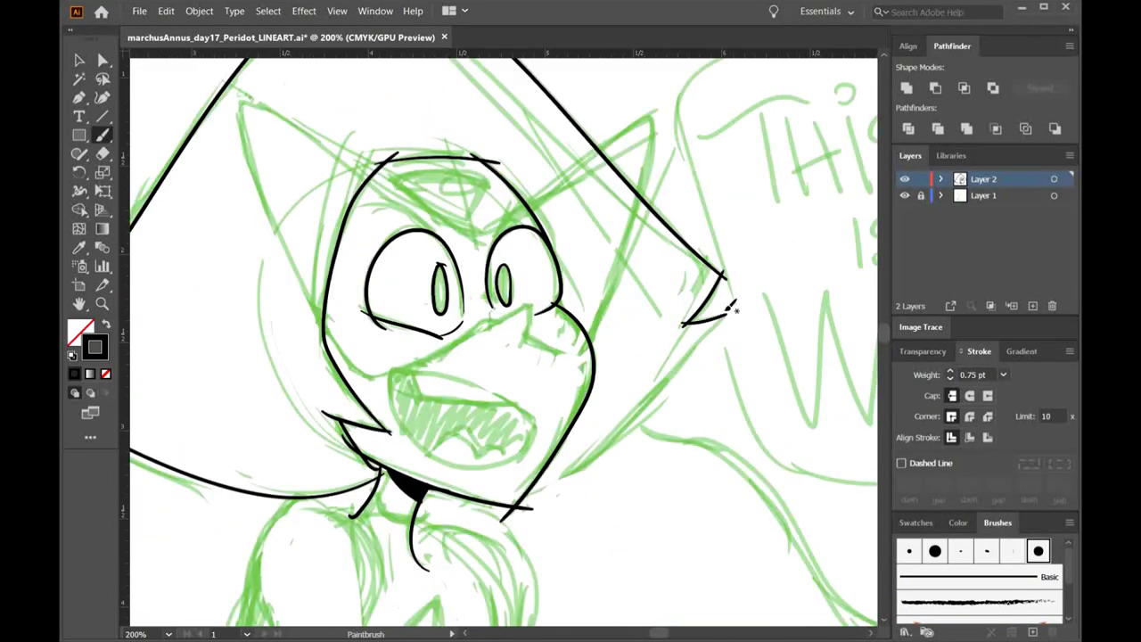
Hide Layer 1's green sketch so only the black Illustrator lineart remains visible.
scroll("down", 3)
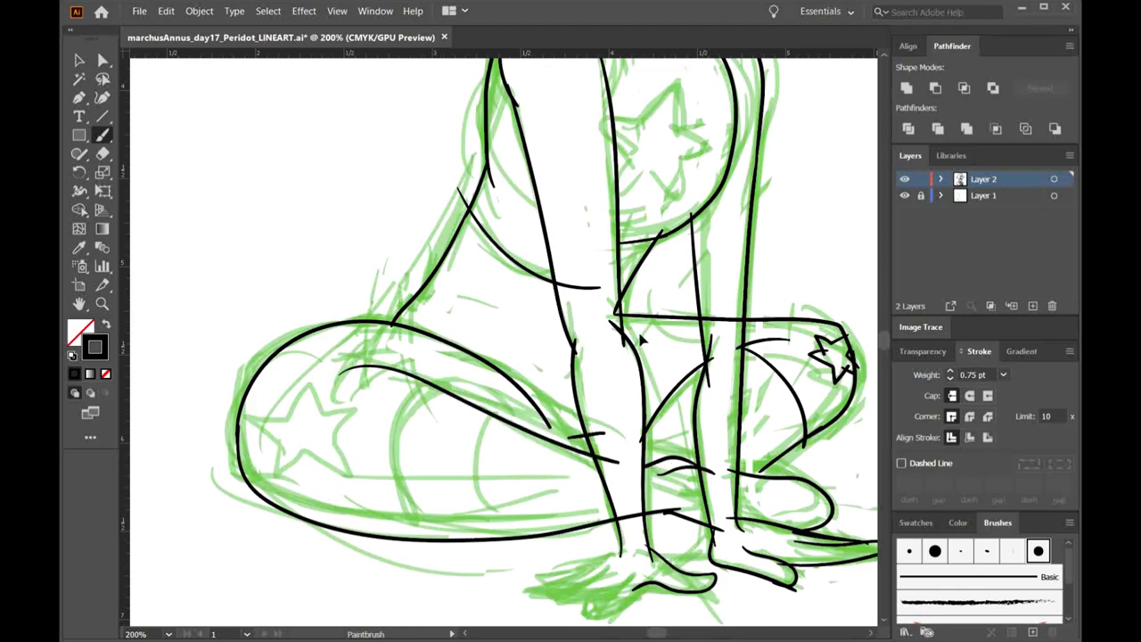
left_click(904, 194)
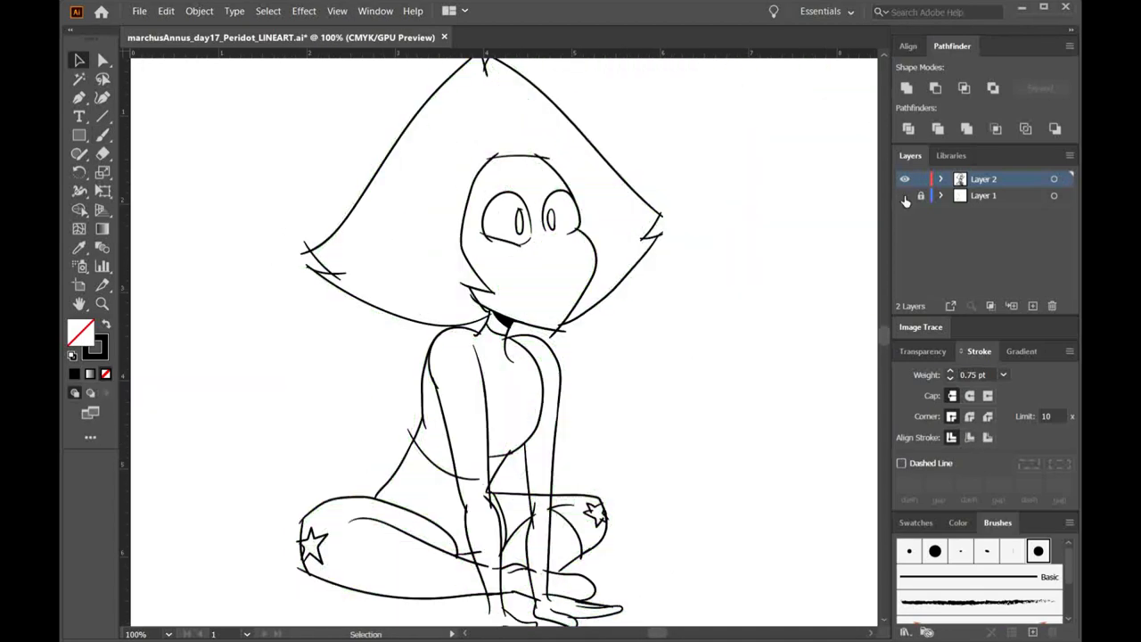